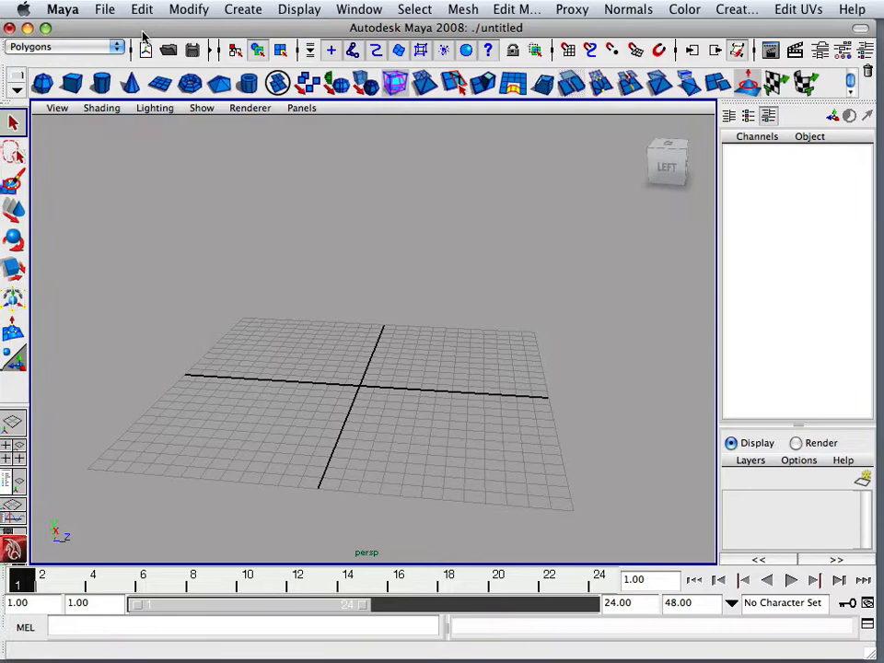
# - Browse the Create menu toward Polygon Primitives > Cube
pyautogui.click(243, 9)
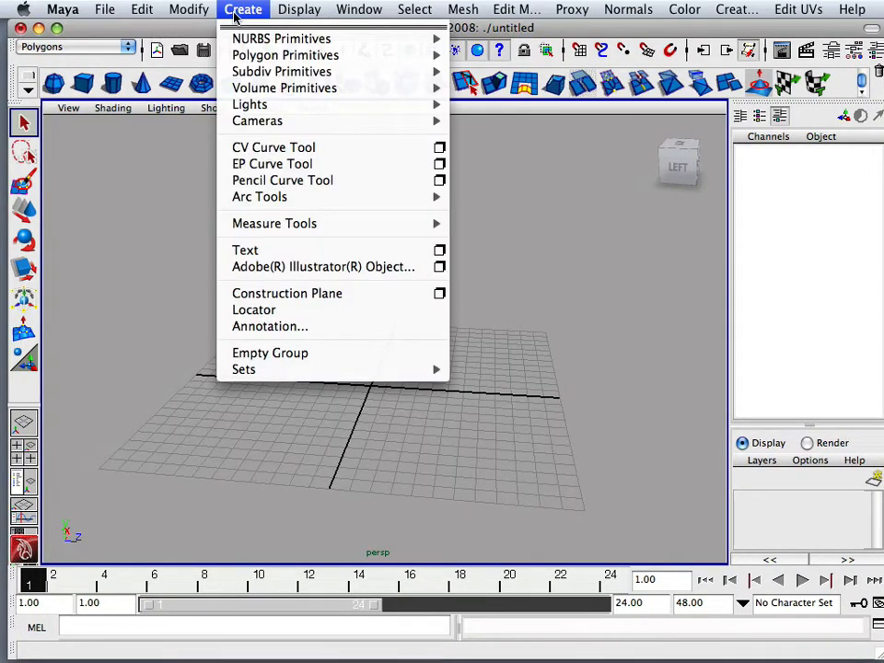
pyautogui.moveTo(285, 55)
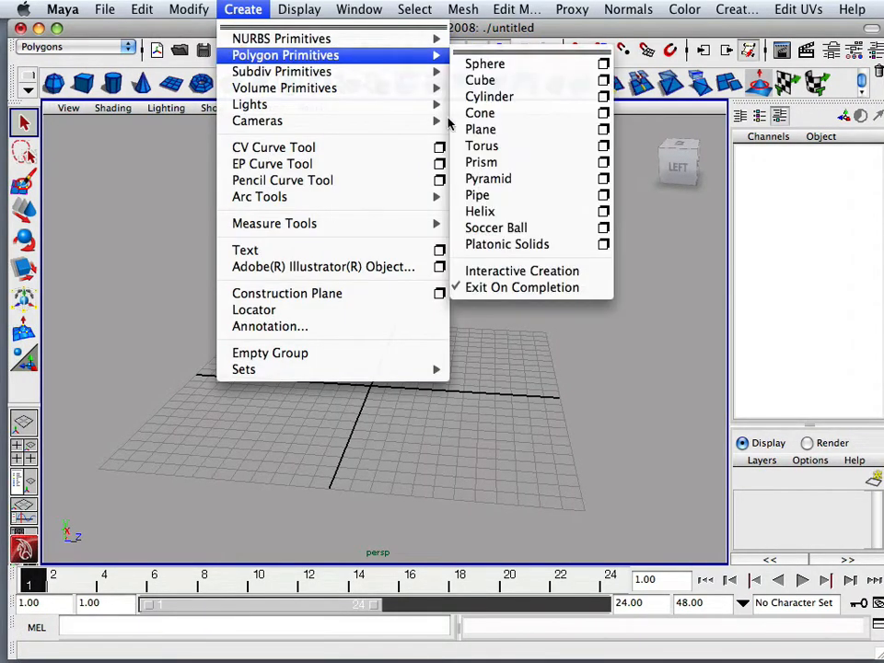
pyautogui.moveTo(521, 270)
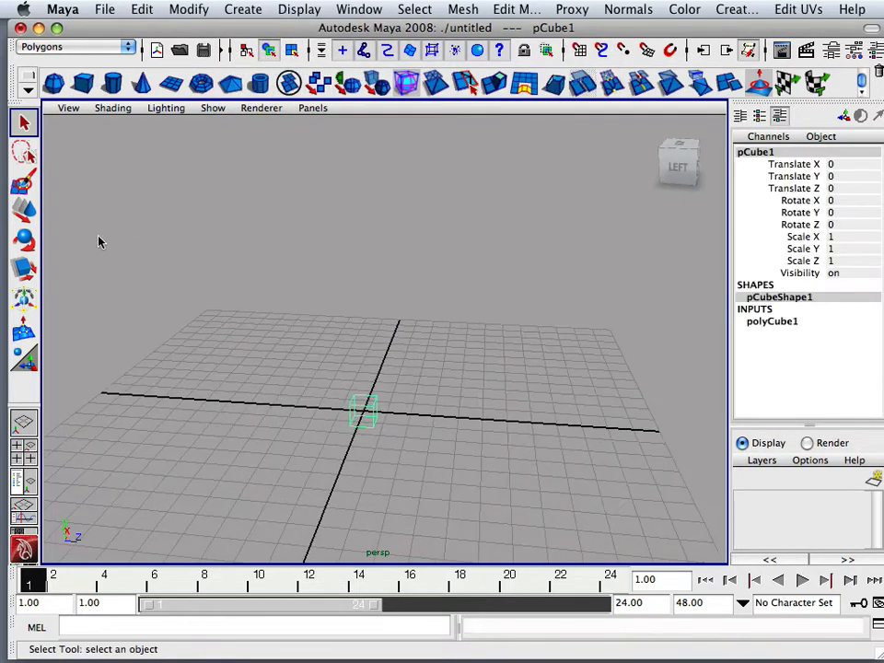
# - Scale the cube uniformly to about 6.076 and lift it to Translate Y 3.025
pyautogui.click(20, 269)
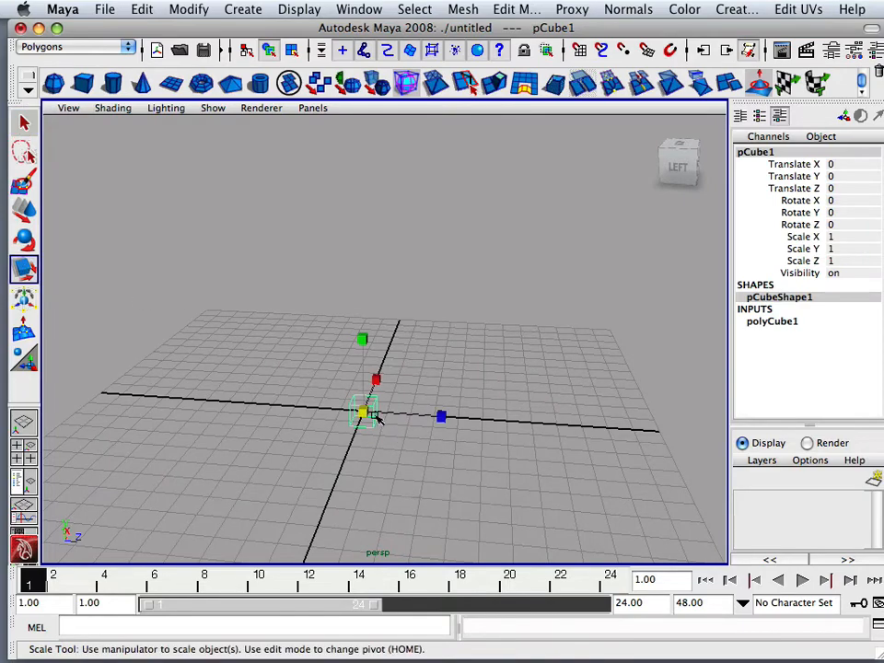
pyautogui.moveTo(364, 413); pyautogui.dragTo(420, 444)
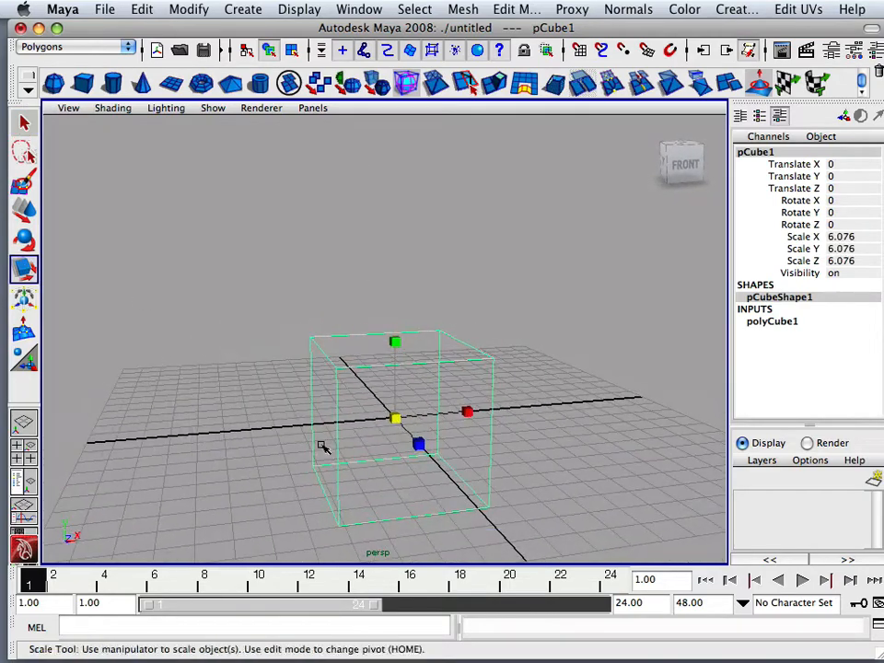
pyautogui.click(19, 213)
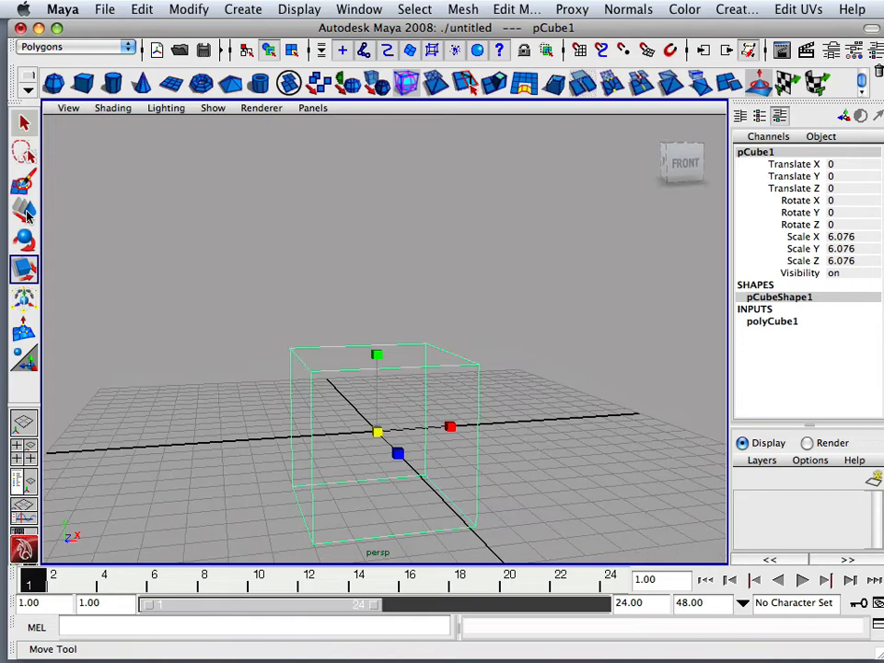
pyautogui.moveTo(376, 431); pyautogui.dragTo(376, 304)
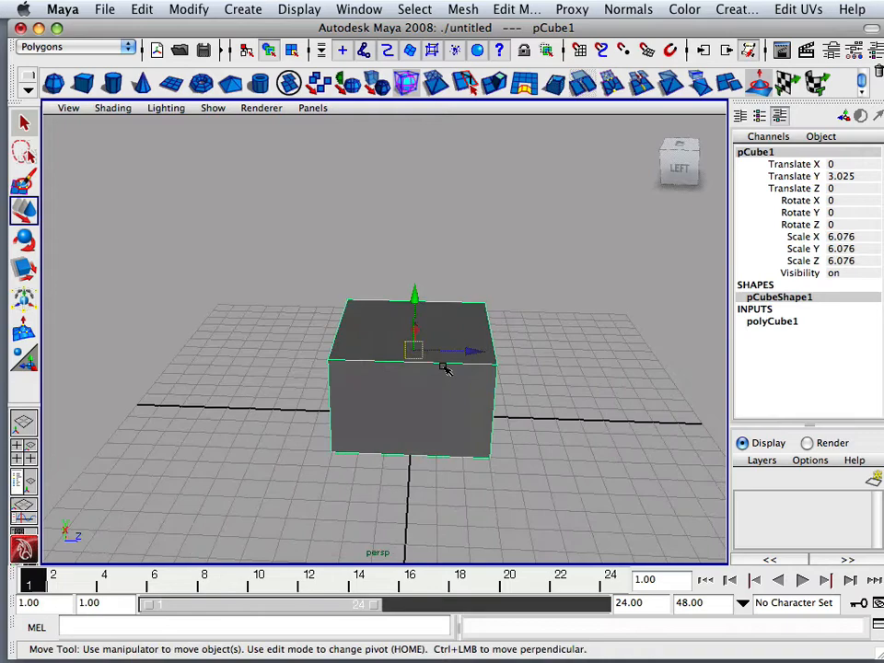
# - Slide the duplicated cube pCube2 along Z to about 7.611 beside the first room
pyautogui.moveTo(442, 368); pyautogui.dragTo(304, 340)
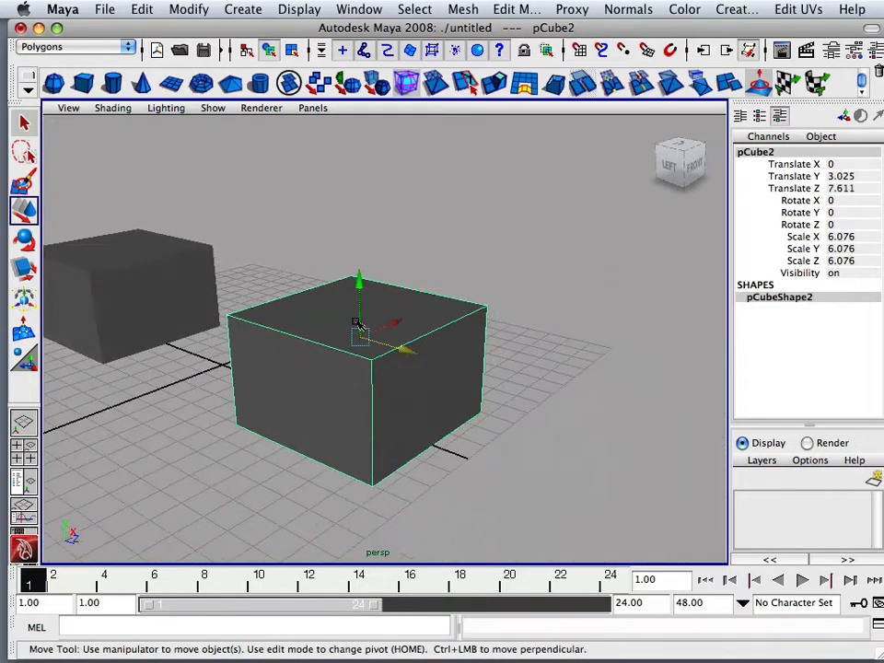
# - Stretch pCube2 wider along X into a wide room
pyautogui.click(14, 269)
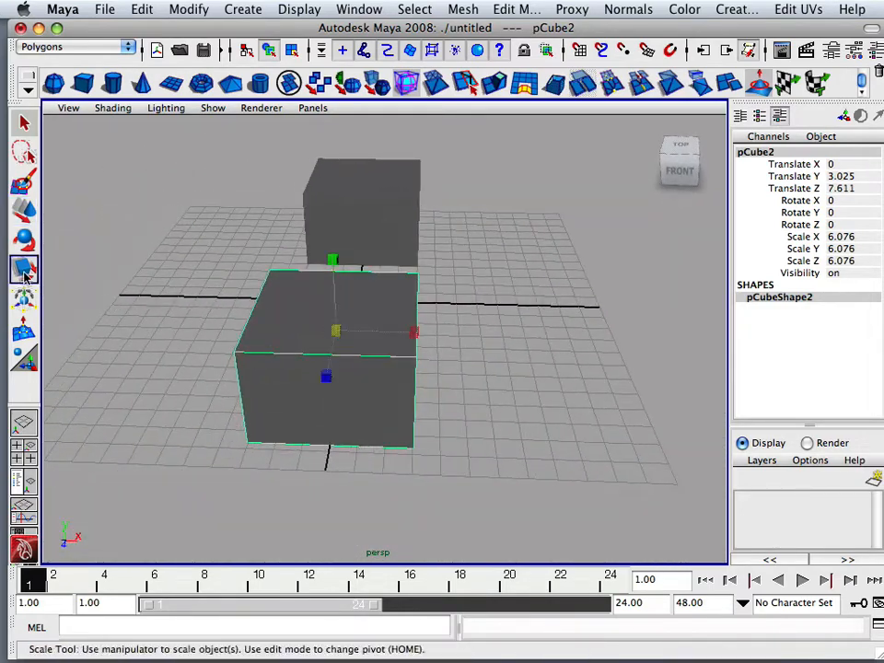
pyautogui.moveTo(412, 331); pyautogui.dragTo(440, 328)
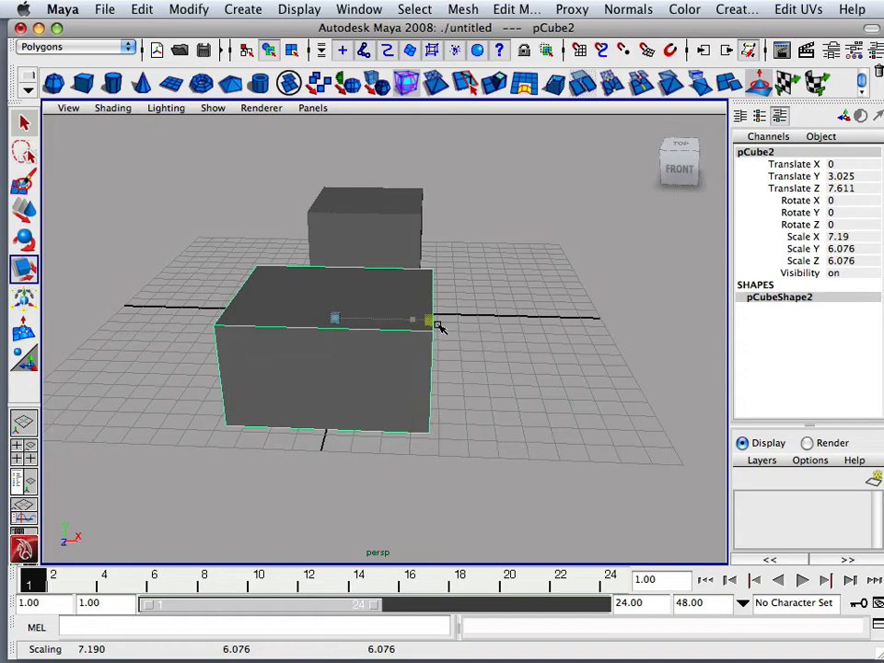
pyautogui.moveTo(431, 320); pyautogui.dragTo(230, 285)
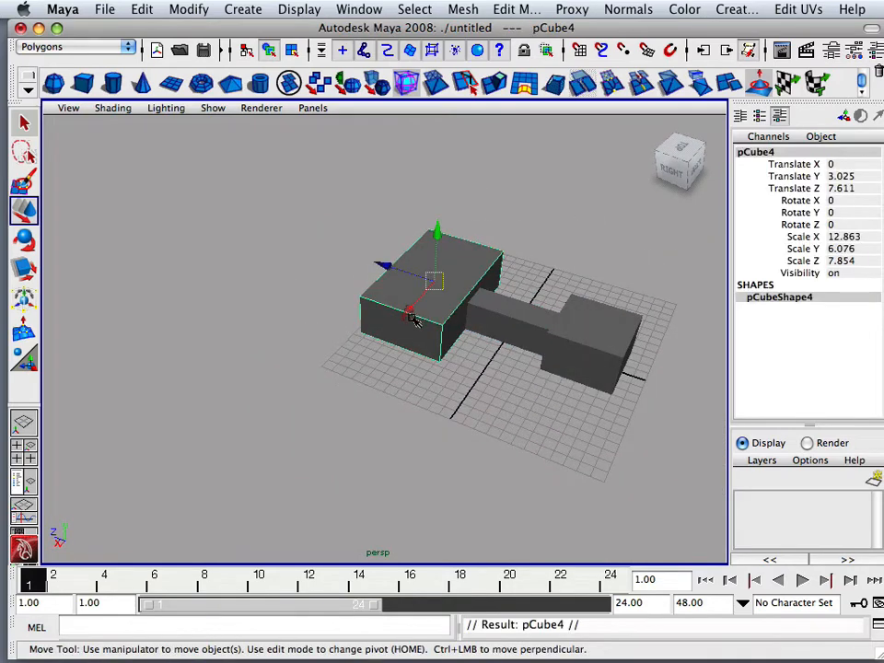
# - Move pCube4 off to the side at about 16.7 X and deselect it
pyautogui.moveTo(412, 313); pyautogui.dragTo(324, 396)
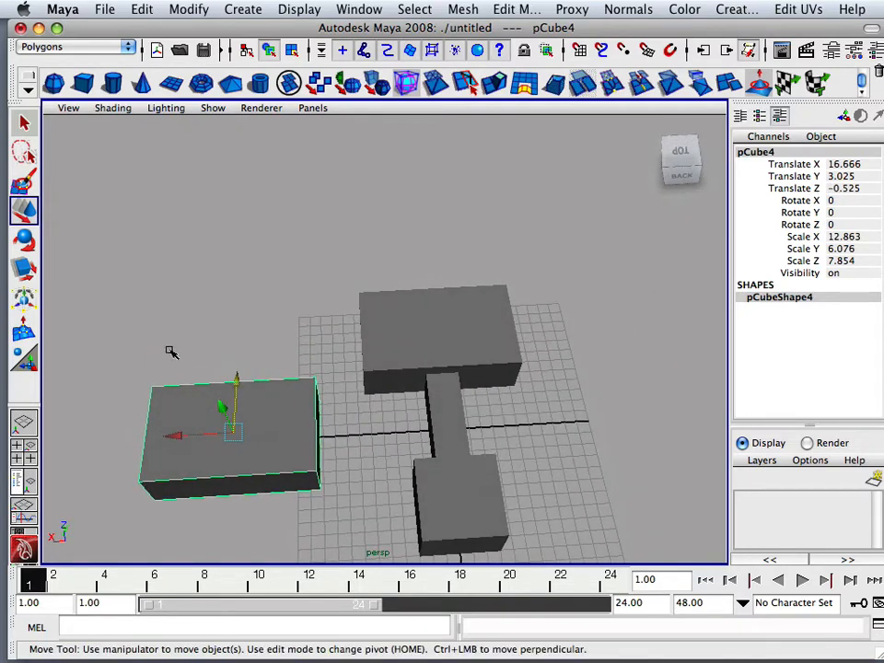
pyautogui.click(464, 403)
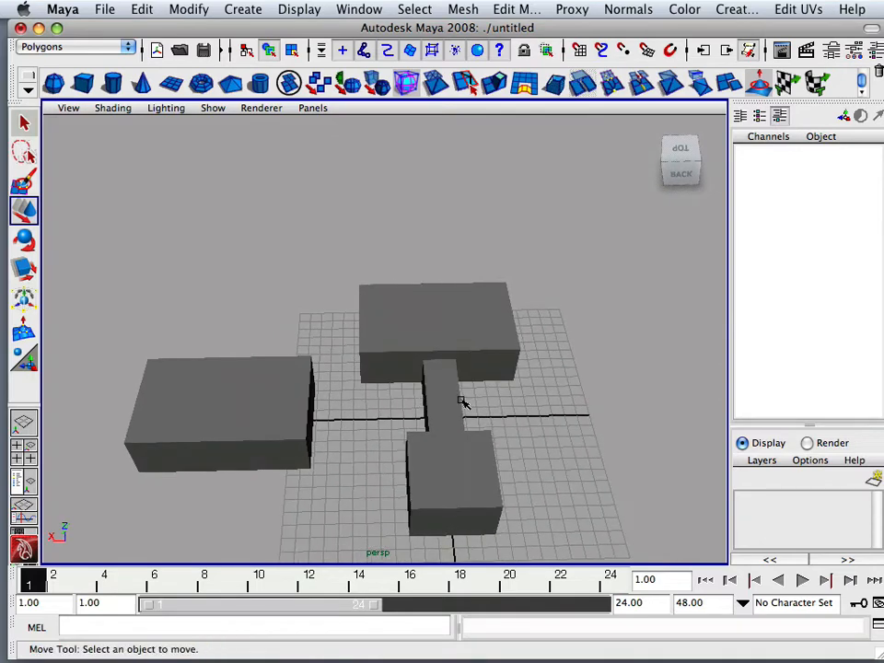
pyautogui.click(442, 401)
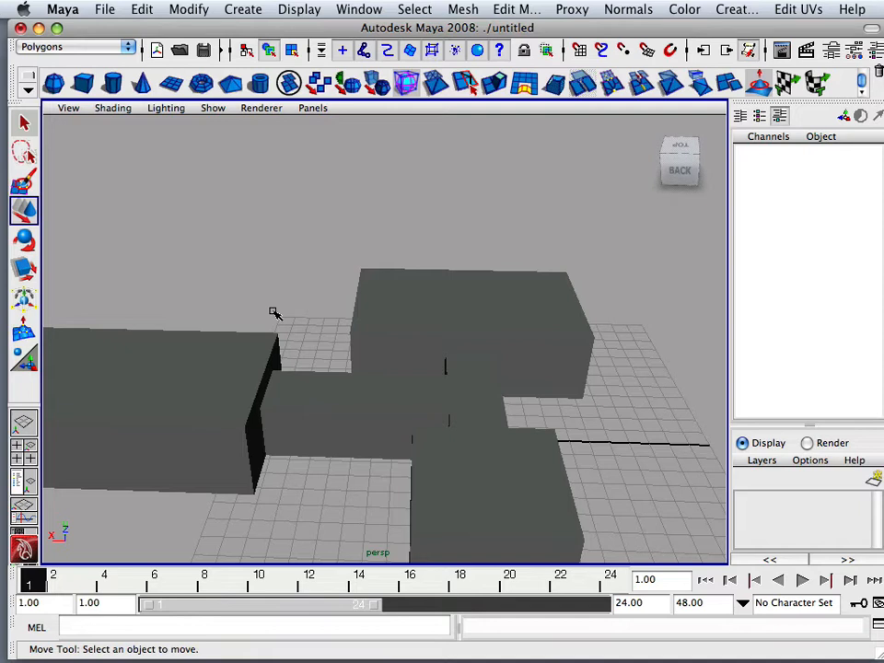
# - Select hallway box pCube5 and reposition it between the rooms
pyautogui.moveTo(274, 313); pyautogui.dragTo(243, 405)
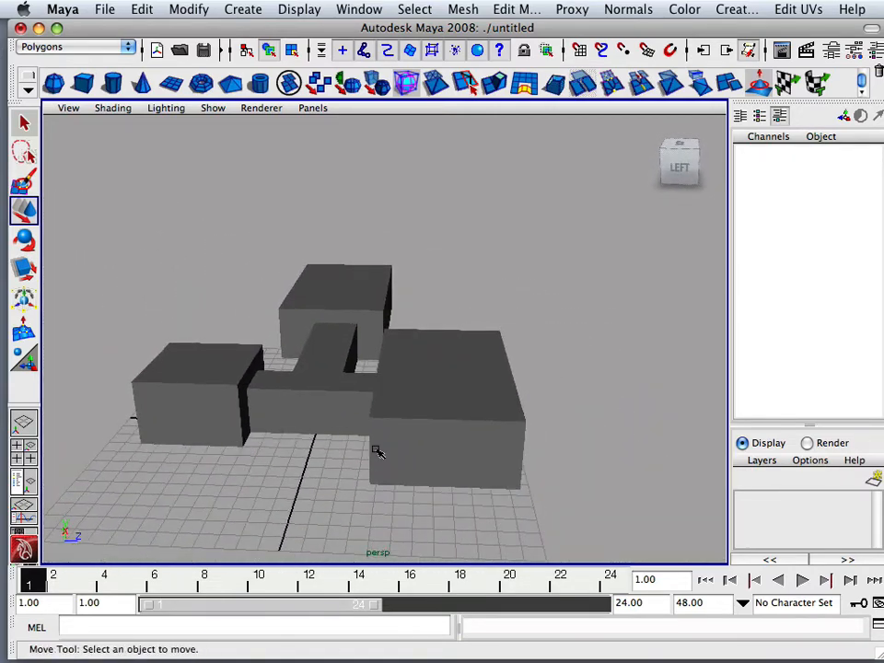
pyautogui.click(460, 405)
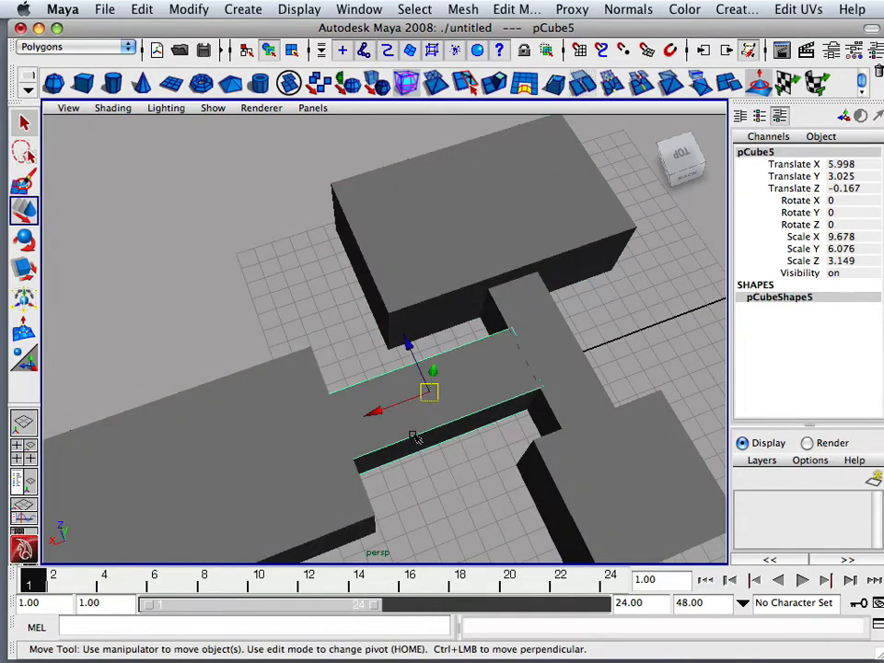
pyautogui.moveTo(415, 438); pyautogui.dragTo(431, 433)
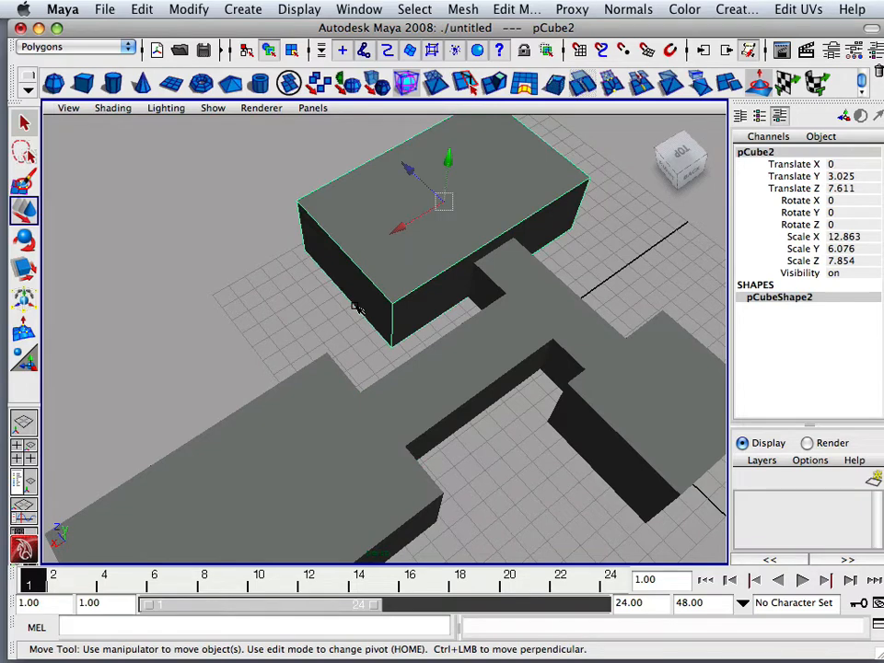
pyautogui.moveTo(447, 200); pyautogui.dragTo(177, 359)
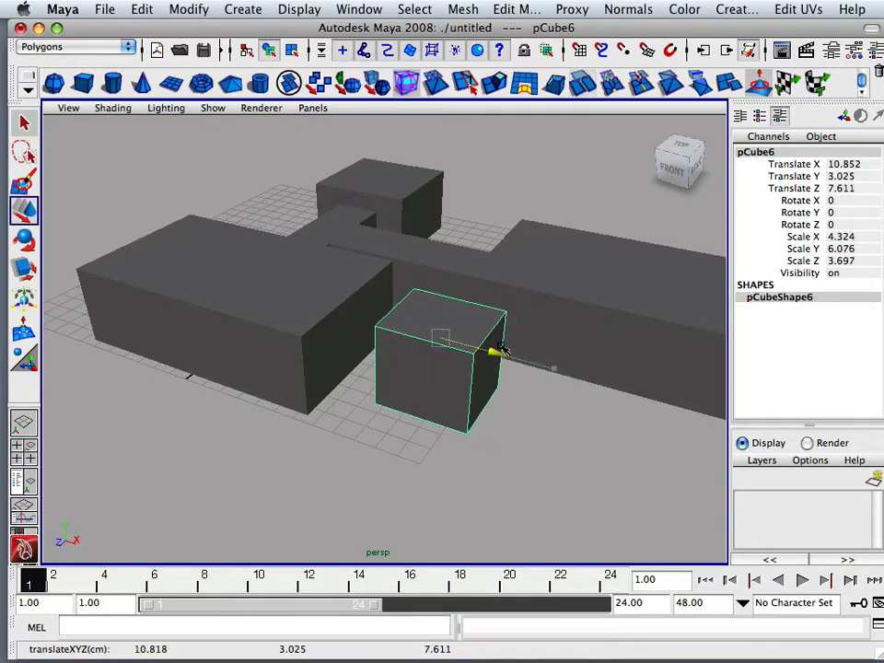
# - Slide pCube6 forward to about 10.5 X, 9.6 Z against the rooms, then select pCube2
pyautogui.moveTo(501, 348); pyautogui.dragTo(387, 394)
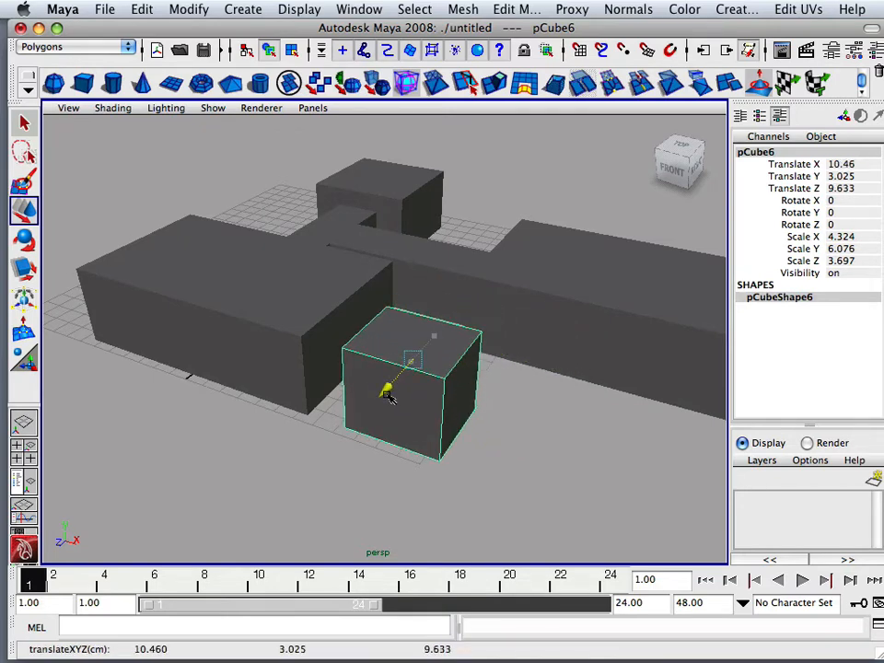
pyautogui.moveTo(387, 396); pyautogui.dragTo(377, 372)
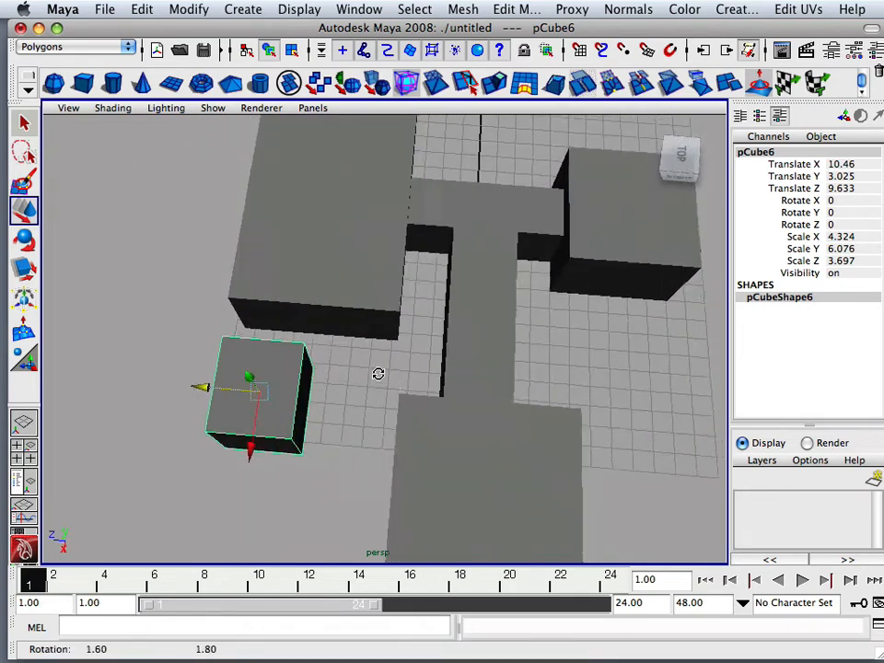
pyautogui.moveTo(377, 372); pyautogui.dragTo(476, 388)
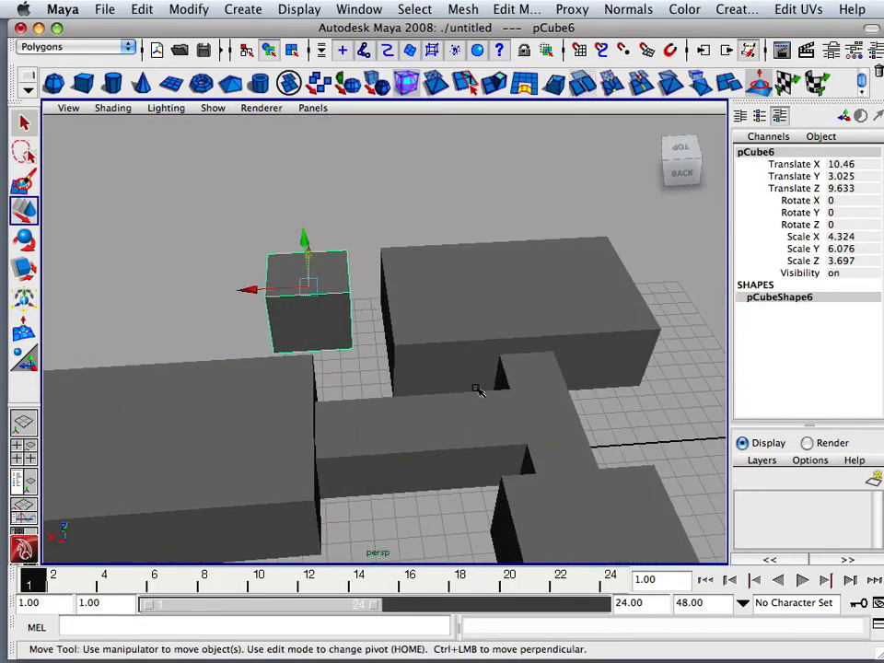
pyautogui.moveTo(243, 291); pyautogui.dragTo(276, 293)
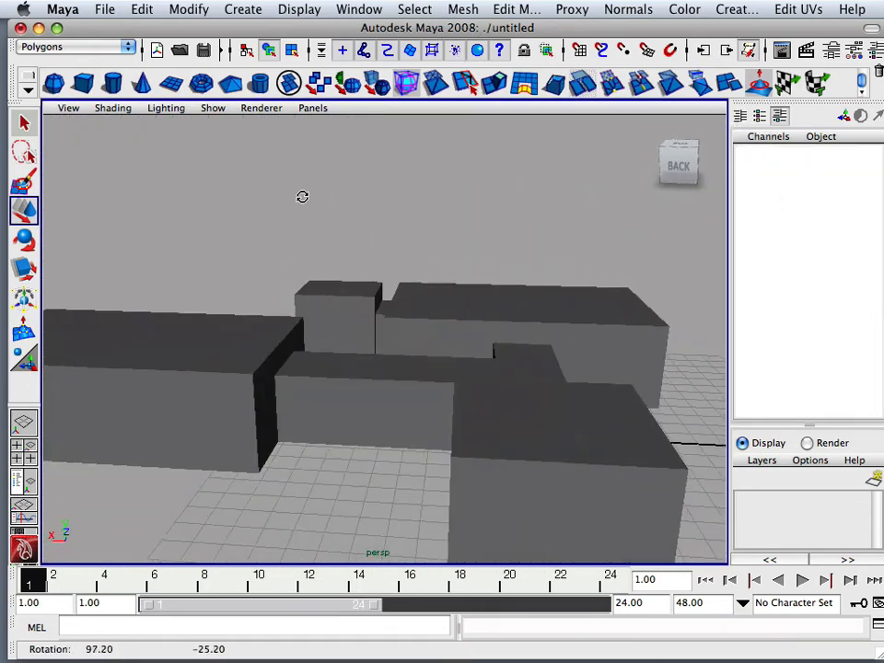
pyautogui.click(506, 353)
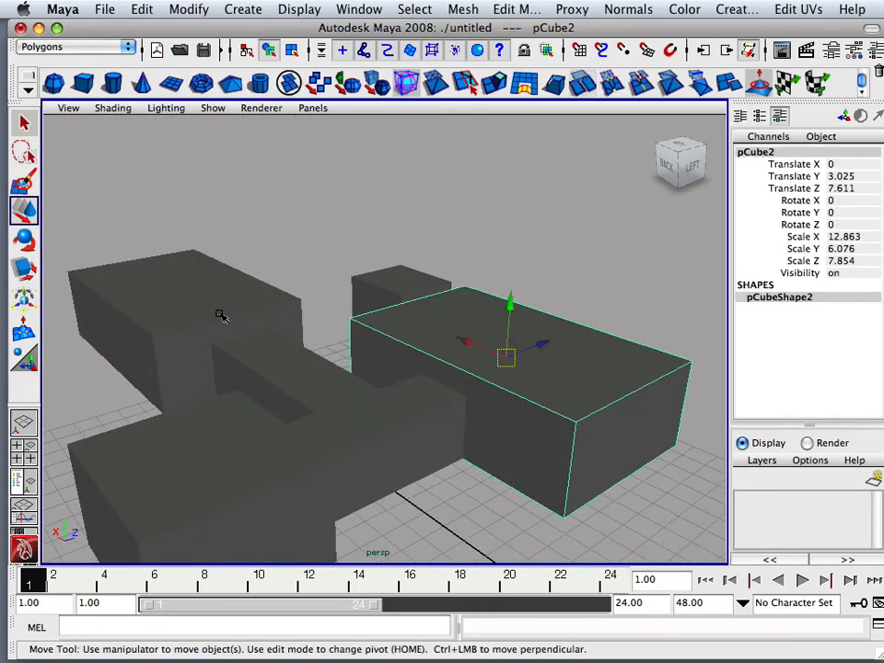